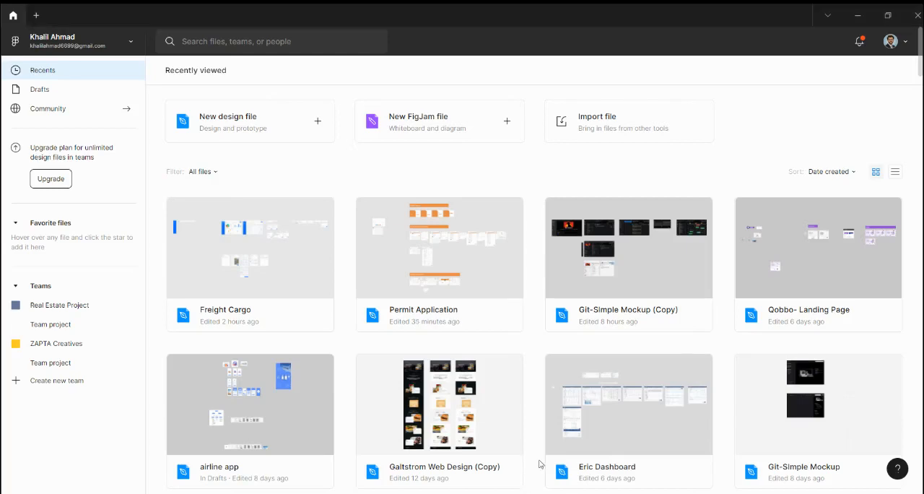
{"action": "mouse_move", "coordinate": [753, 135]}
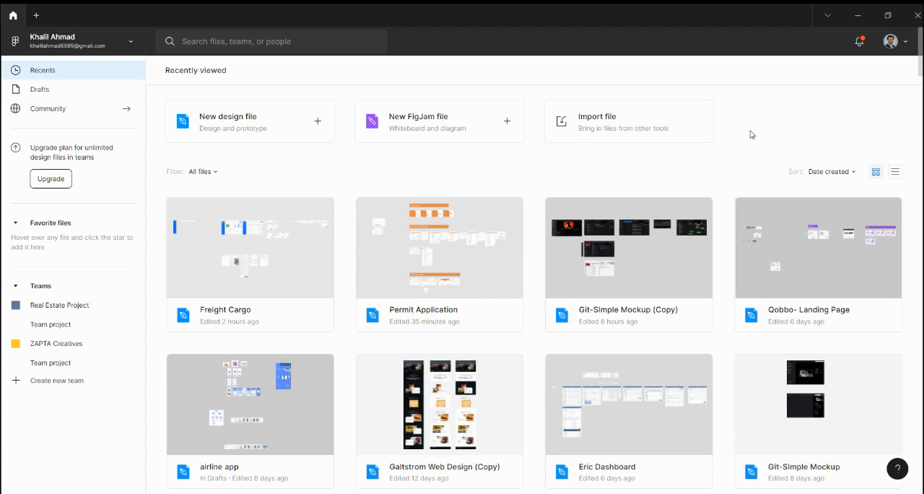
{"action": "mouse_move", "coordinate": [724, 127]}
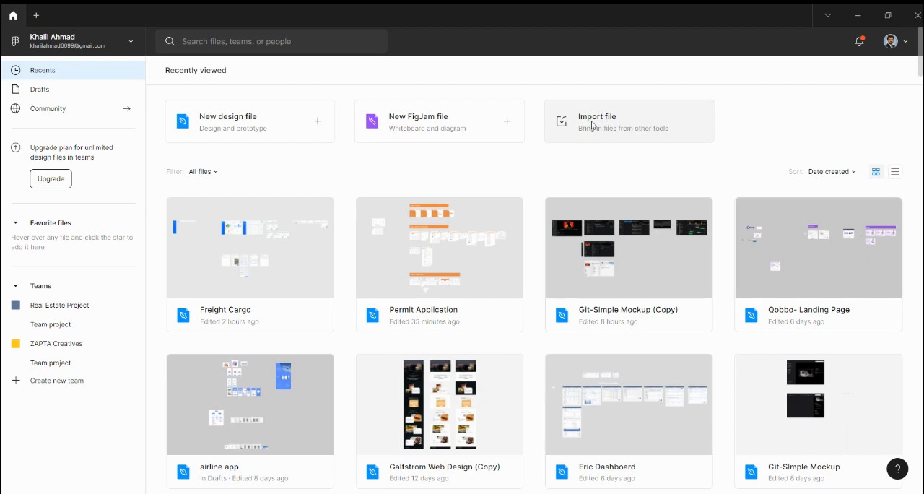
{"action": "mouse_move", "coordinate": [591, 125]}
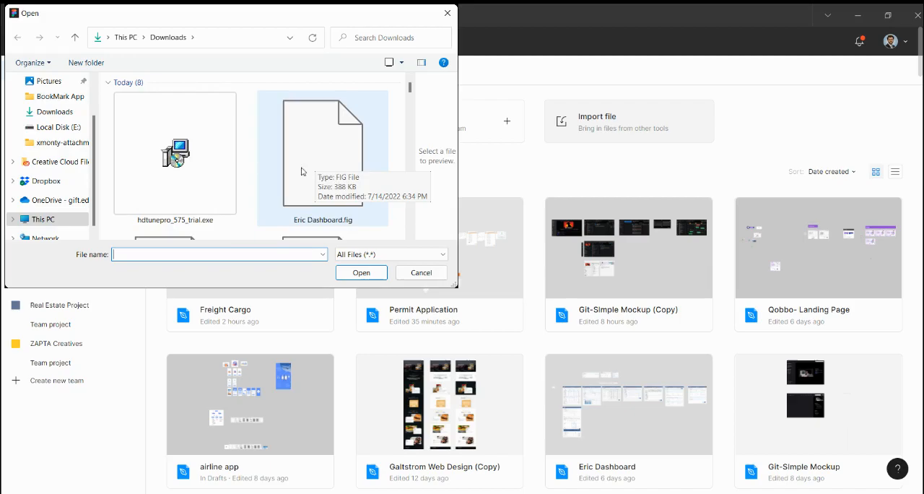
Step: Select Eric Dashboard.fig in Downloads to start the import
{"action": "left_click", "coordinate": [361, 272]}
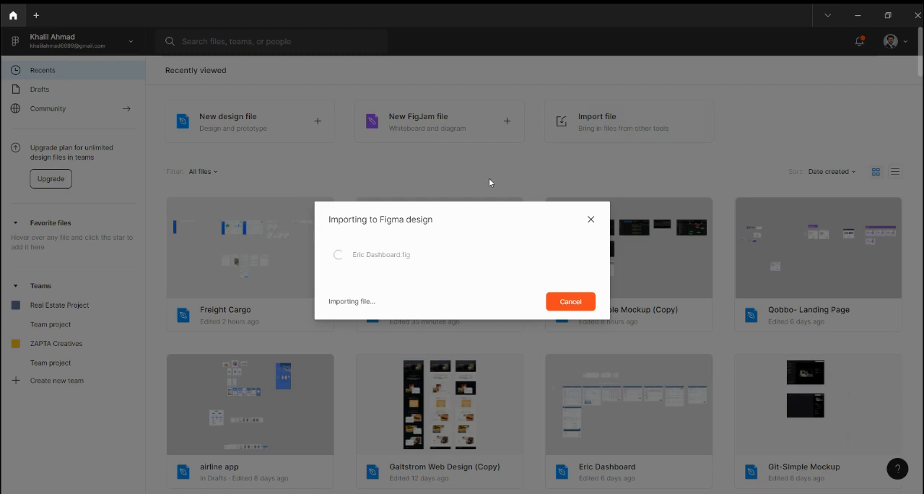
{"action": "mouse_move", "coordinate": [433, 239]}
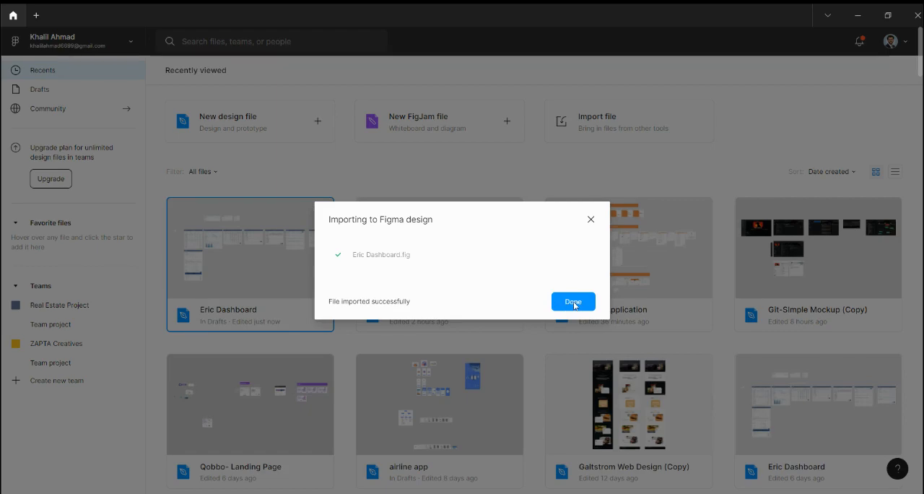
Step: Dismiss the Eric Dashboard import success confirmation with Done
{"action": "left_click", "coordinate": [572, 301]}
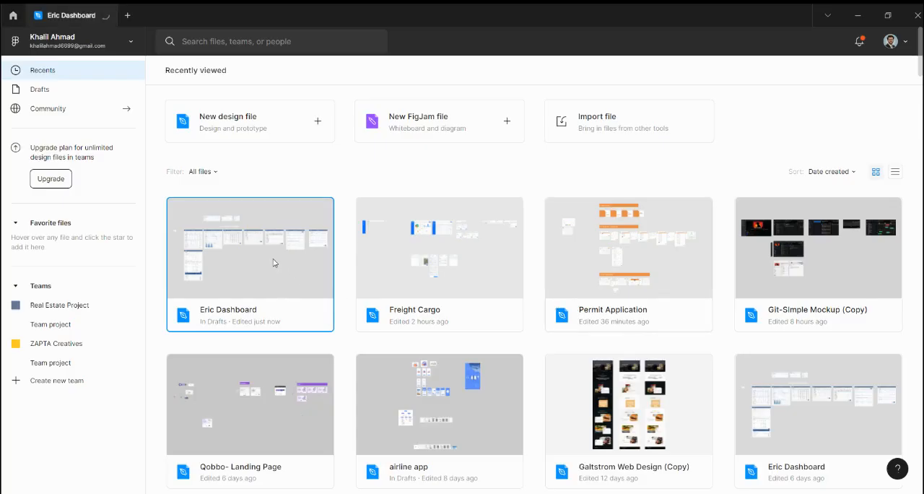